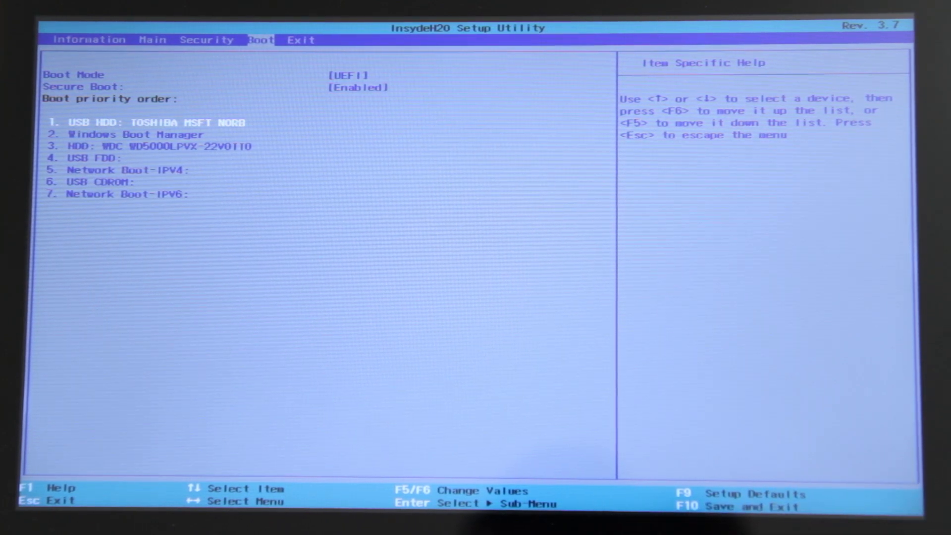
- Exit setup saving changes, keeping USB HDD first in the boot order
click(301, 40)
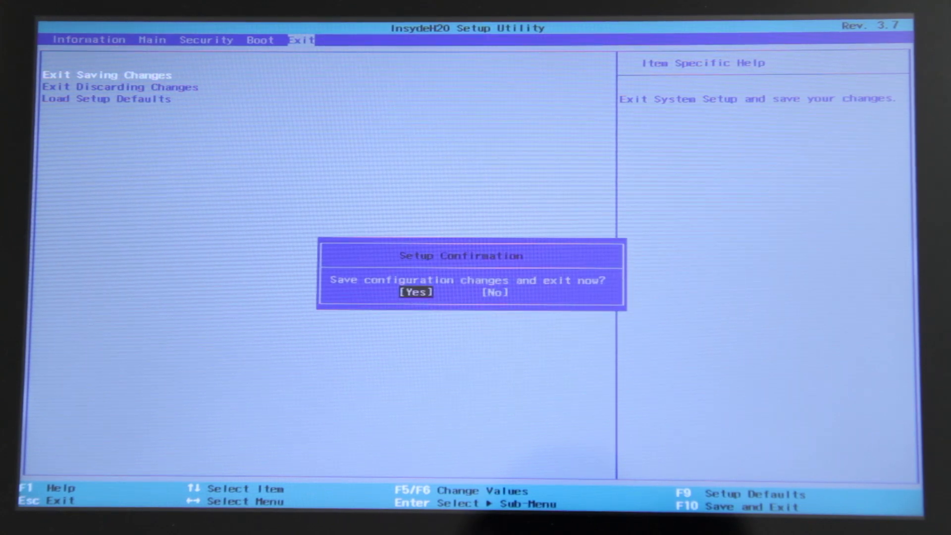
click(415, 292)
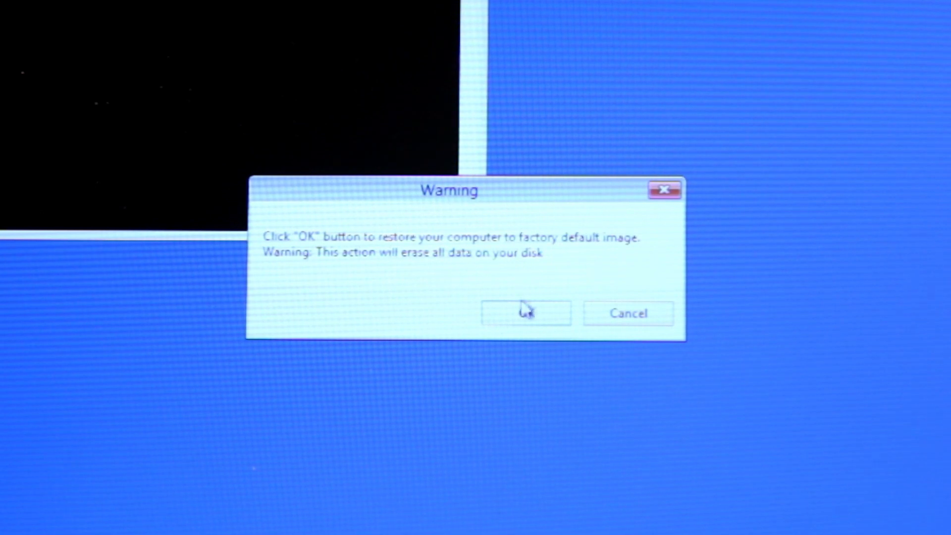
- Accept the disk-wipe warning and start restore with 465 GB, 15 GB hidden, 50% partitions
click(526, 313)
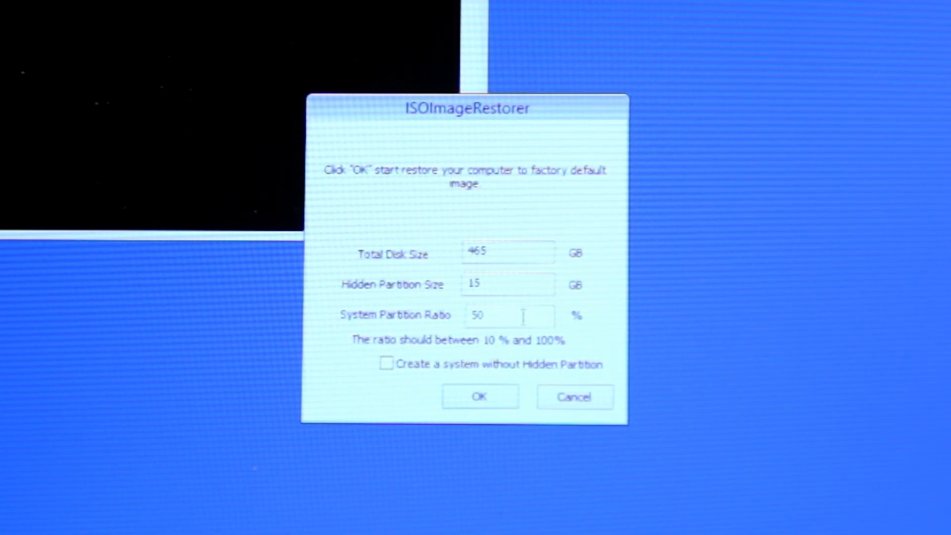
click(479, 397)
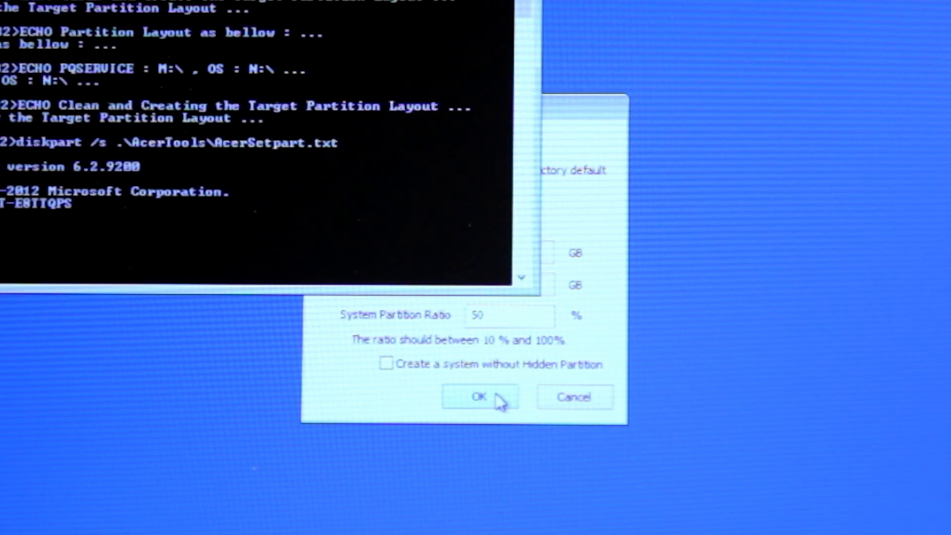
- Wait for the imagex recovery image export, clicking through the restorer dialog
click(479, 397)
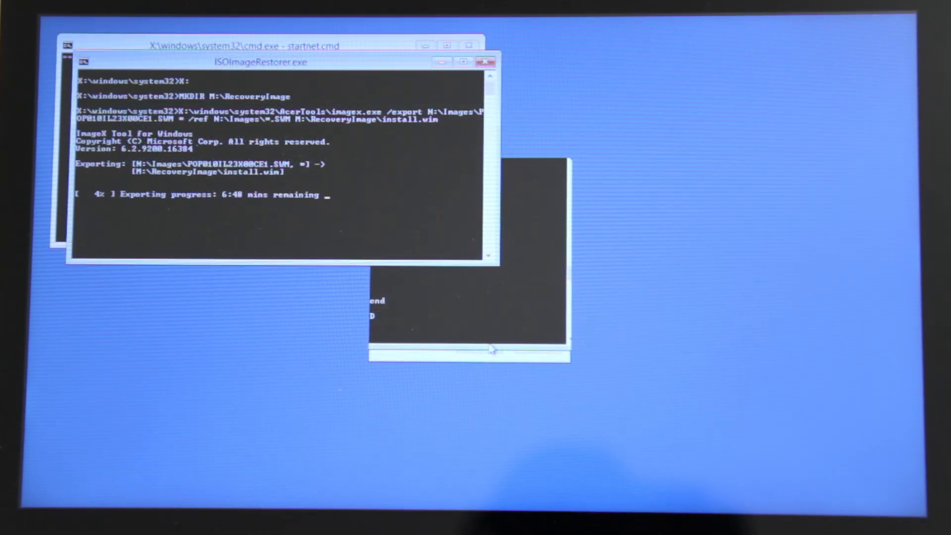
click(467, 406)
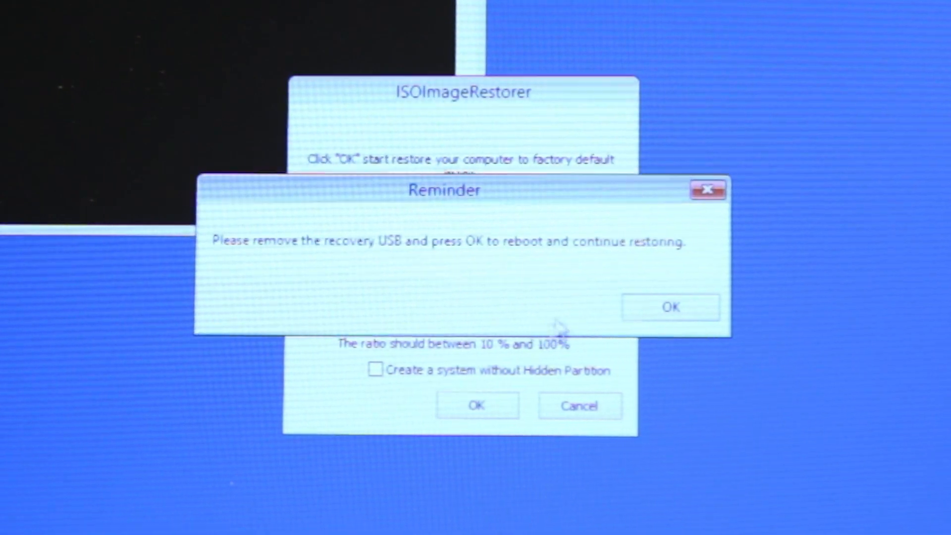
- Dismiss the remove-USB reminder and start applying install.wim to drive C with ImageX
click(671, 307)
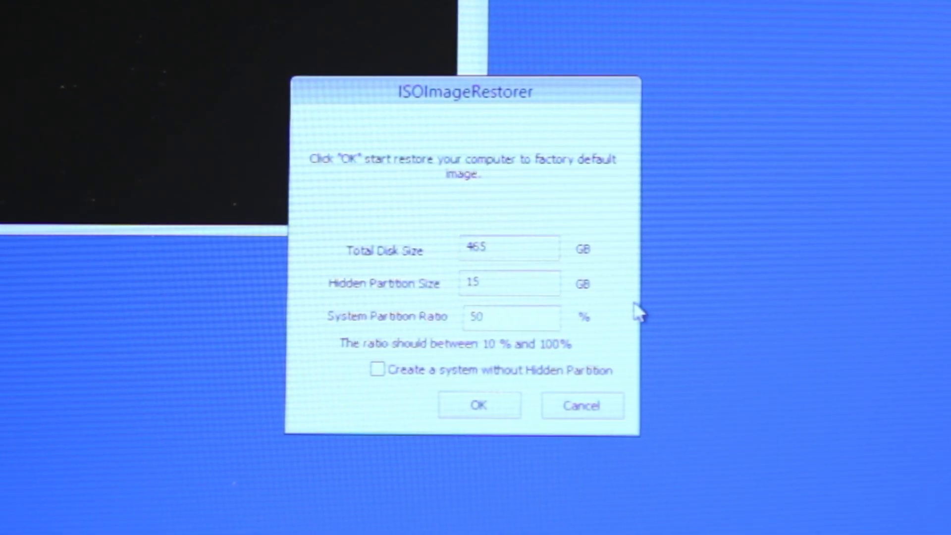
click(479, 405)
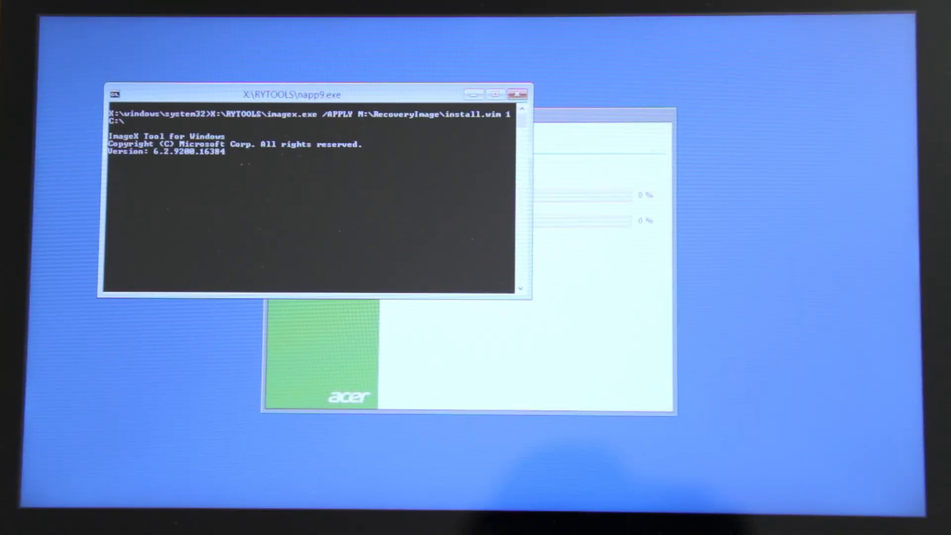